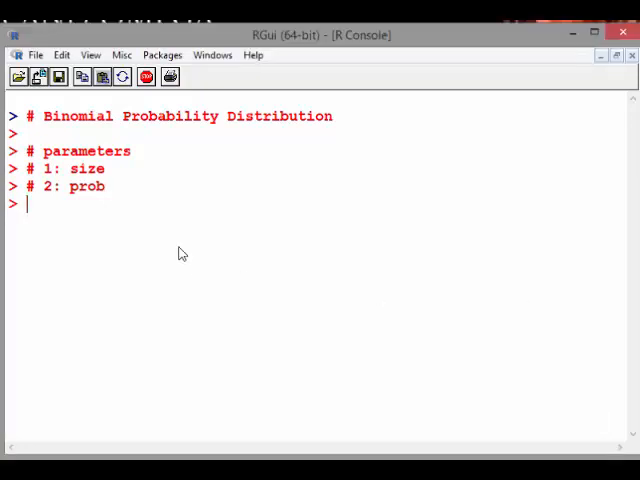
Add the comment '# also n and p' at the R prompt.
text(# alos)
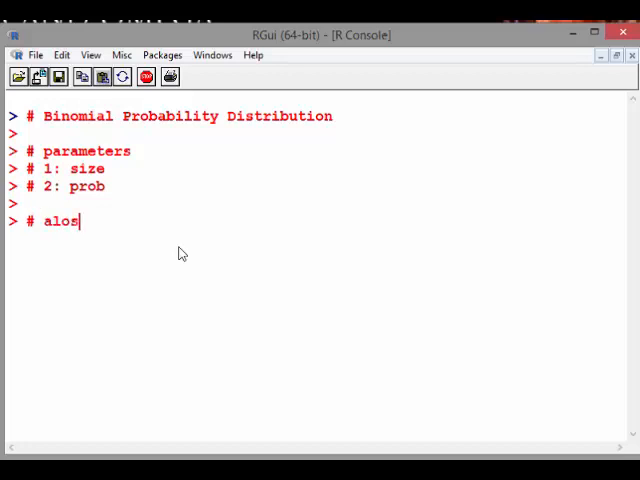
text(also)
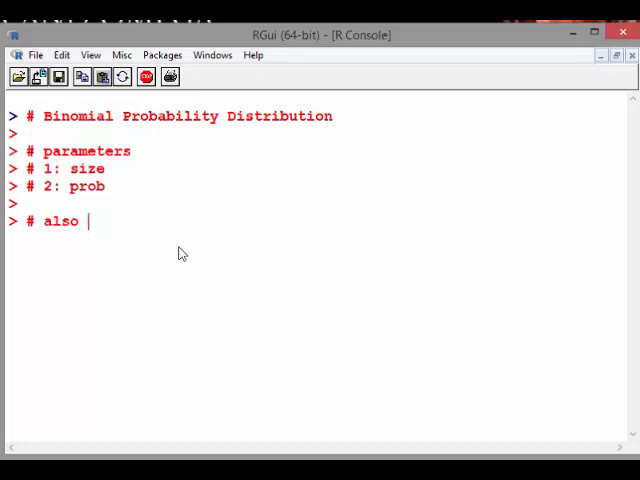
text(n)
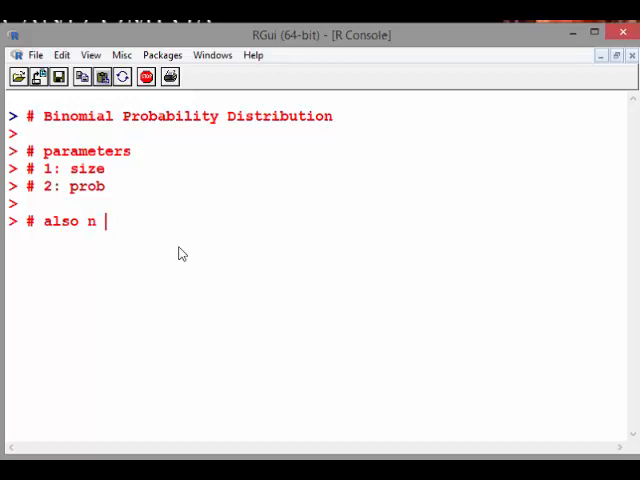
text(and p)
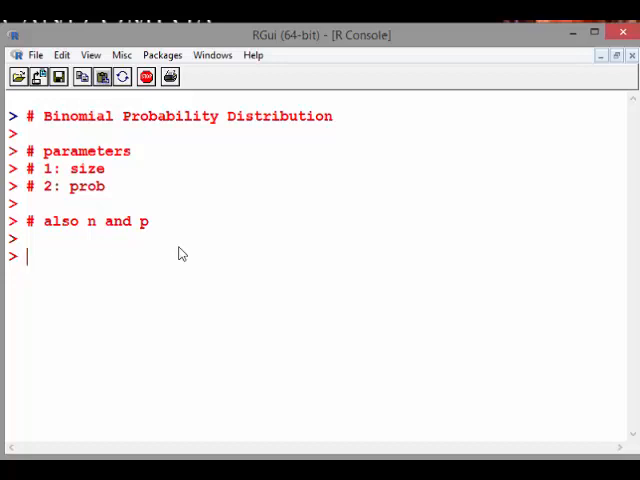
Add comments '# size = 20, prob = 0.05' and '# P(X = 5)'.
text(# size =)
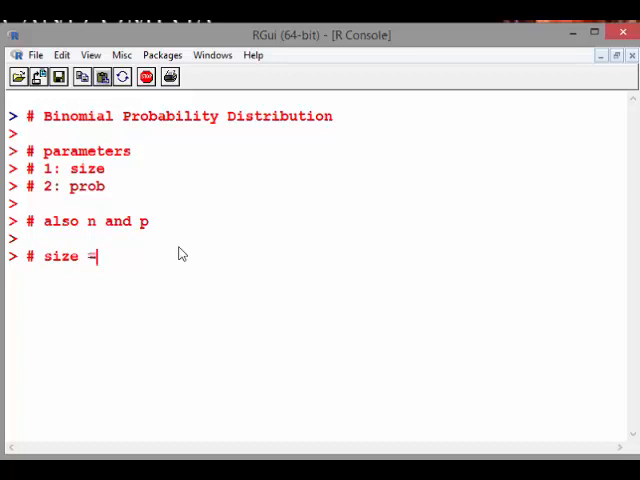
text(10)
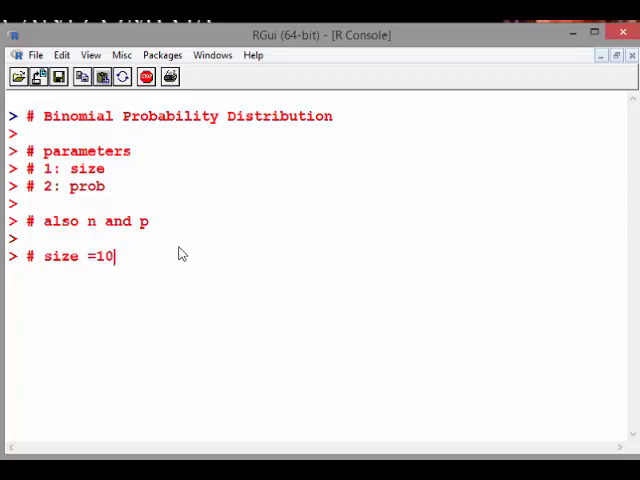
text(20,)
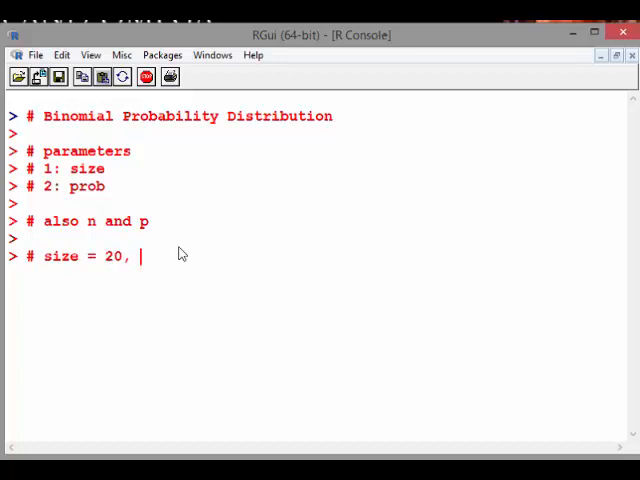
text(prob =)
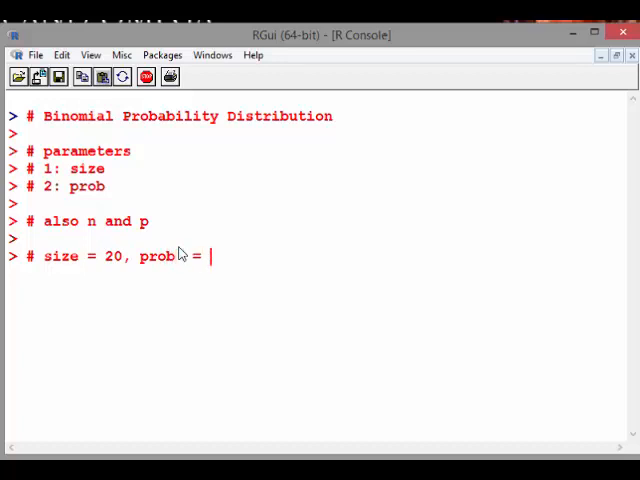
text(0.05)
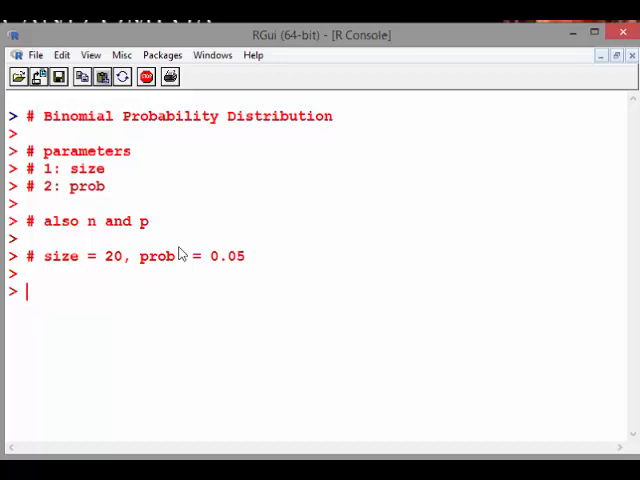
text(# P()
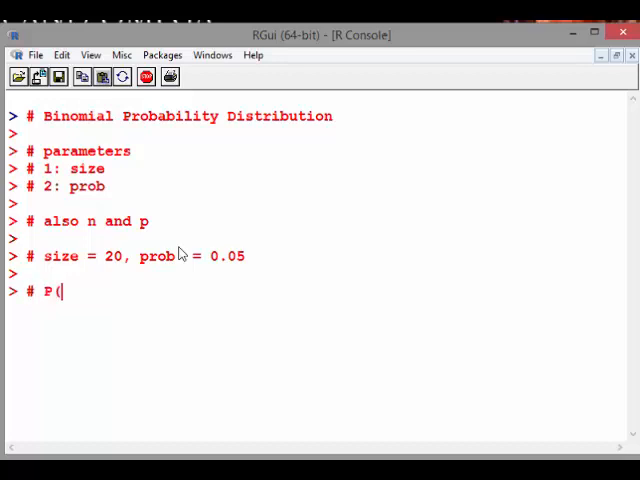
text(X =)
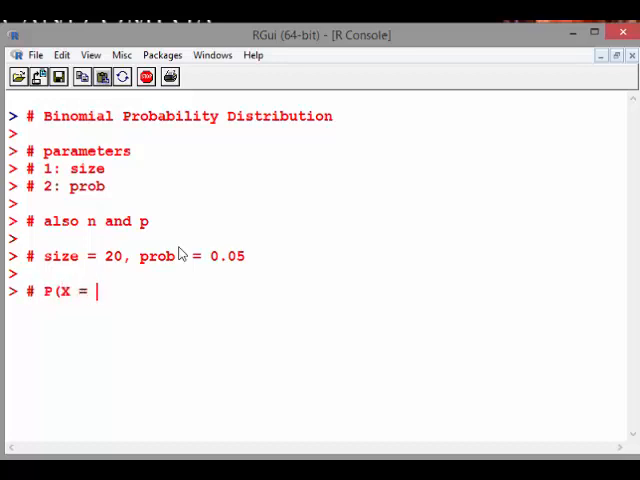
text(5)
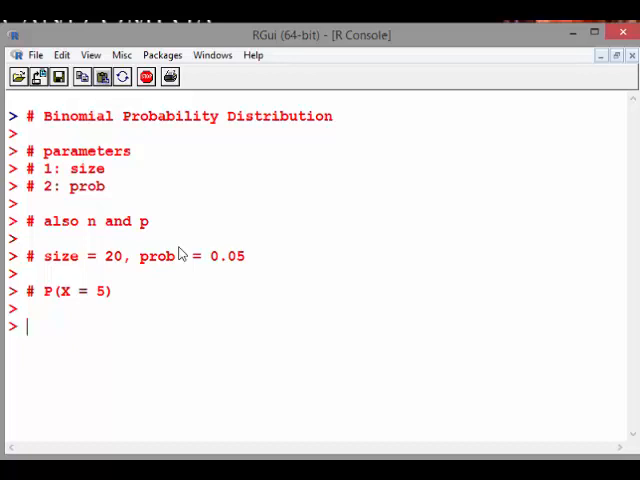
Run dbinom for X = 5 (0.002245) and X = 6 (0.0002953) with size 20, prob 0.05, then clear.
text(dbinom)
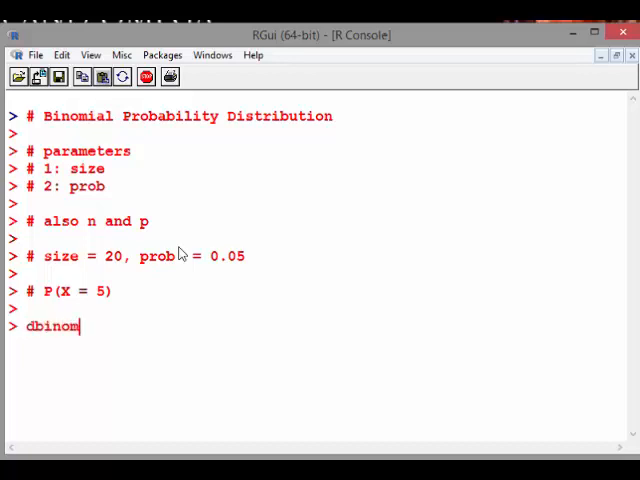
text((5)
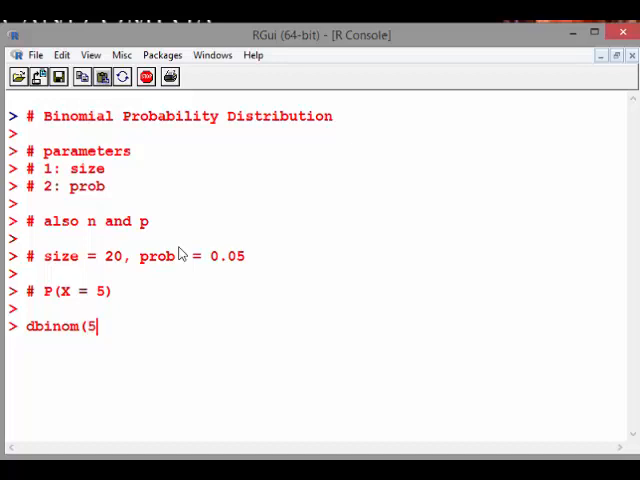
text(,)
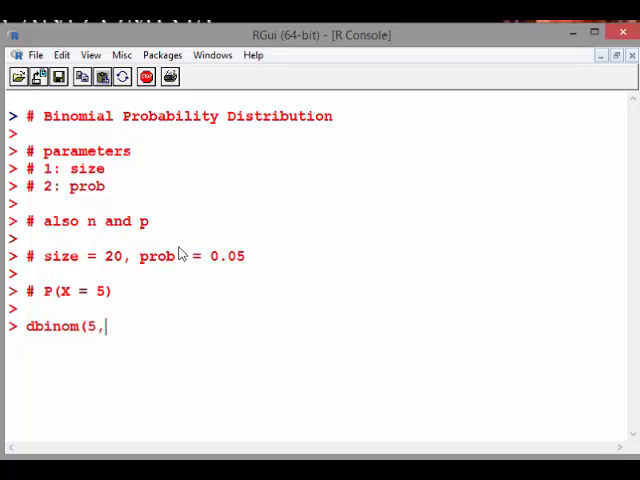
text(size=)
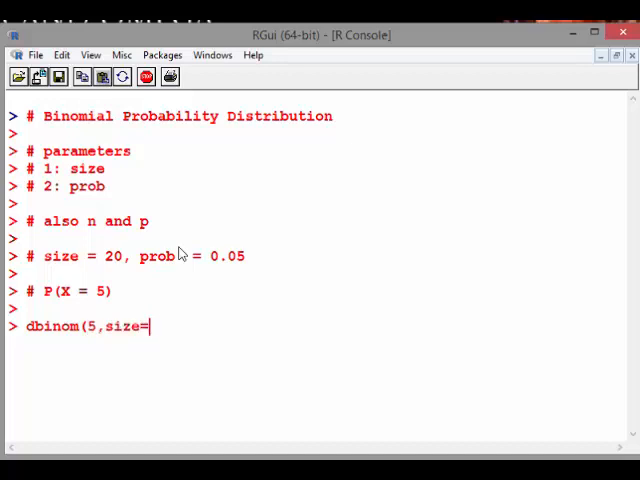
text(20,[)
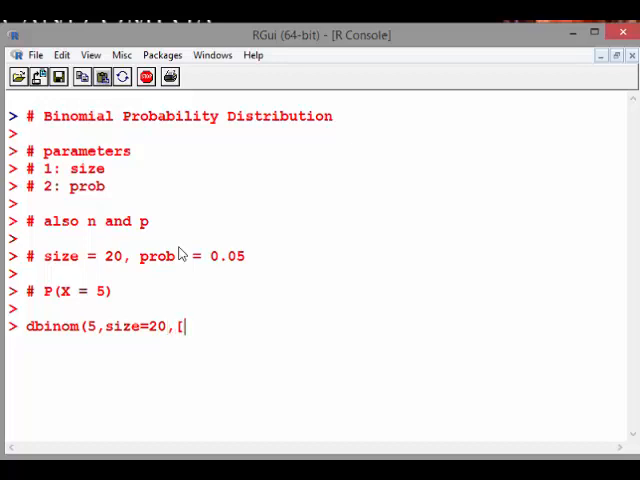
text(pronb)
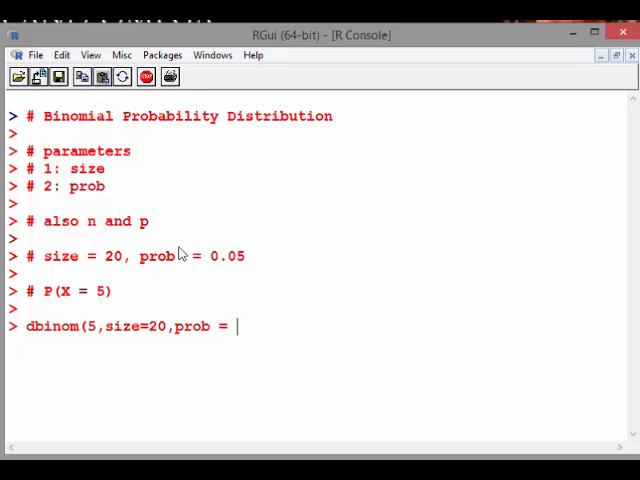
text(0.05))
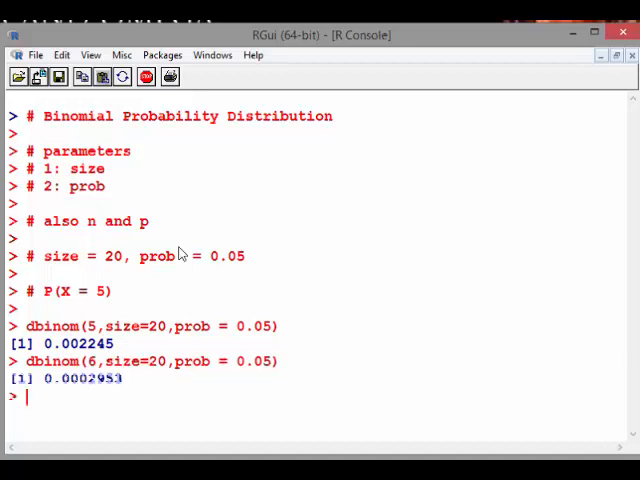
text(dbinom(6,size=20,prob = 0.05))
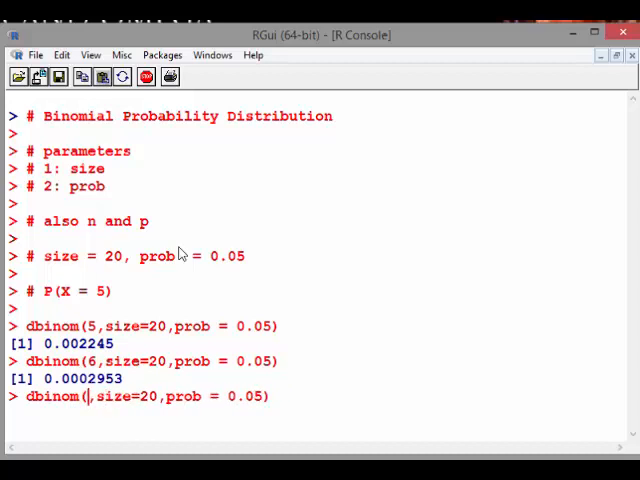
key(Return)
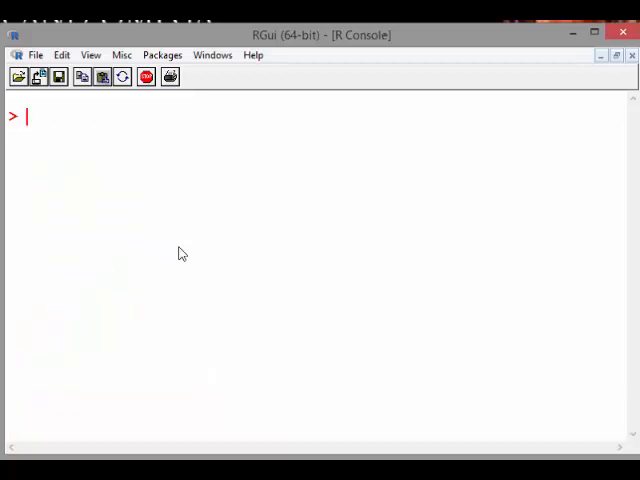
Run dbinom over 2:7, then 2:5, with size=20 and prob=0.05.
text(dbinom(4,size=20,prob = 0.05))
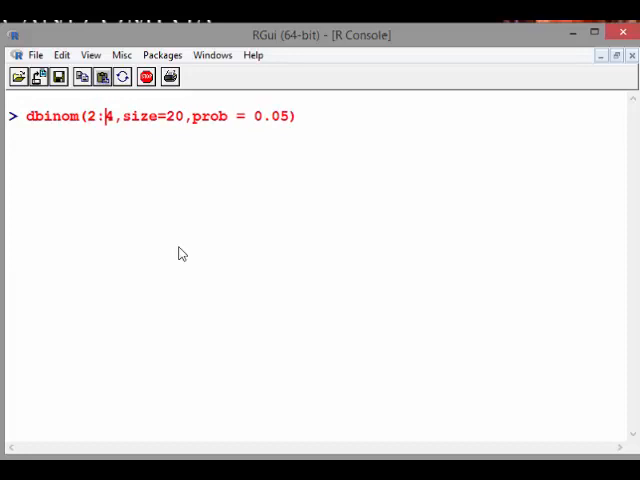
key(BackSpace)
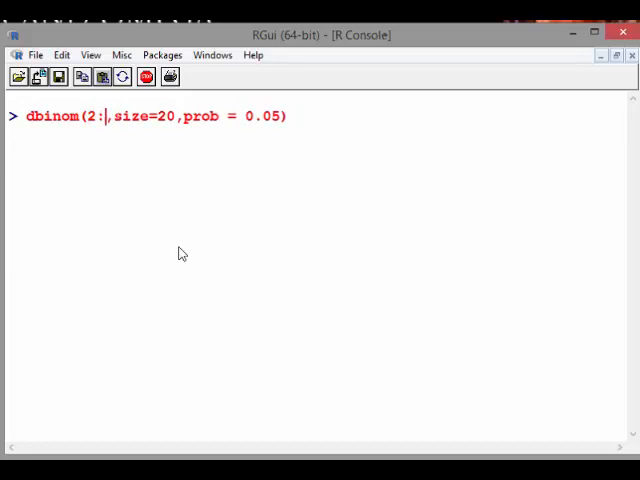
text(7))
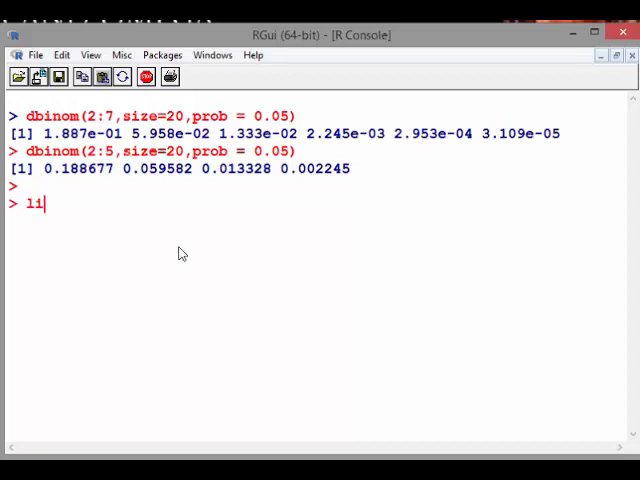
Load magrittr and pipe dbinom(2:5, size=20, prob=0.05) into sum(), giving 0.2638.
text(library()
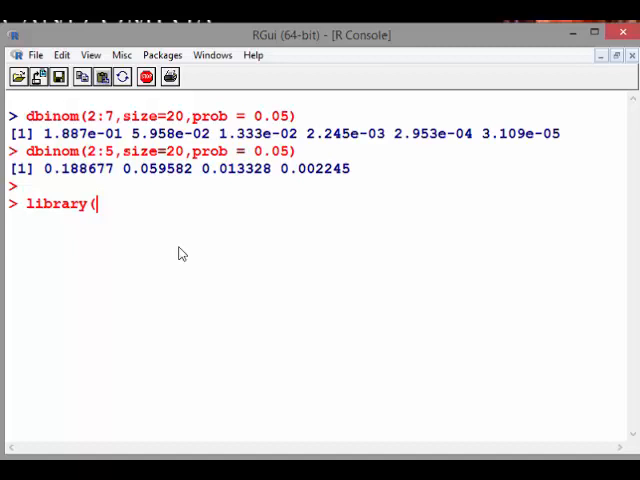
text(mag)
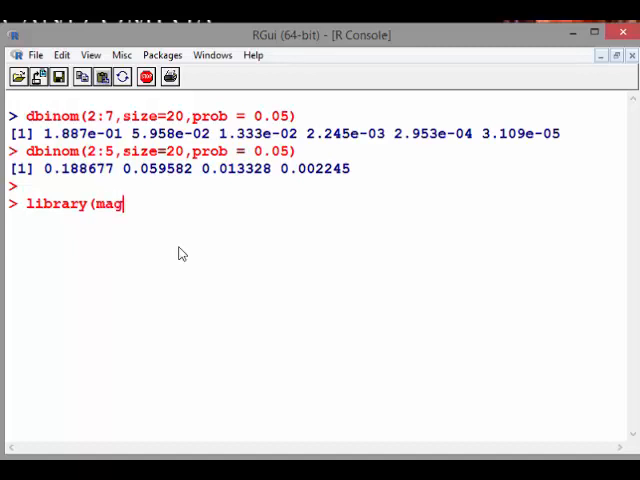
text(rittr))
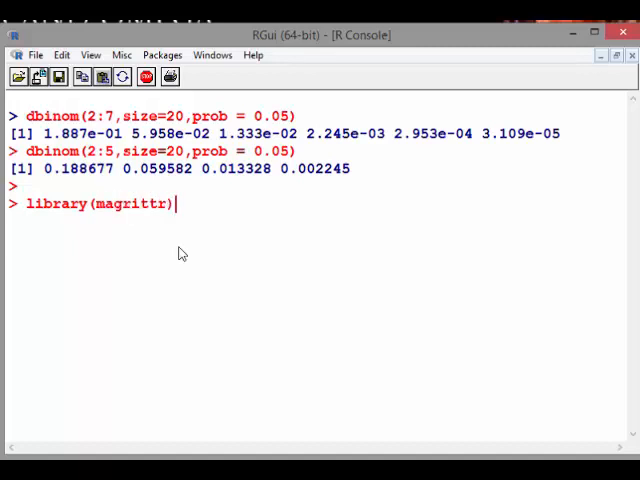
key(Return)
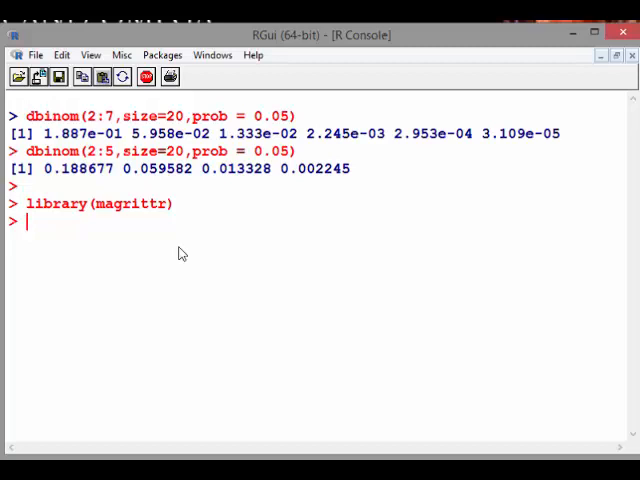
text(#)
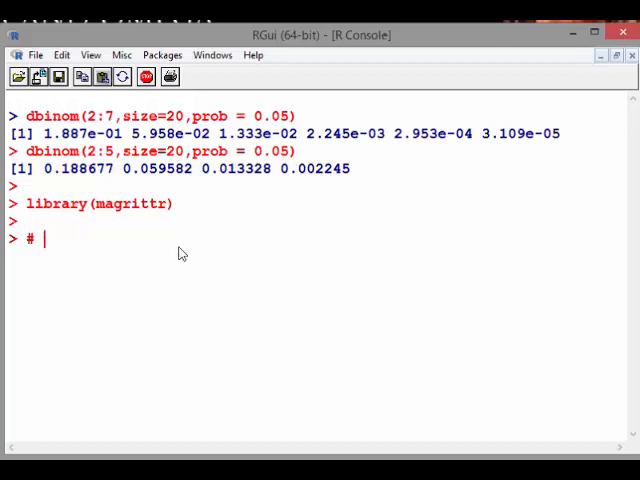
text(%>%)
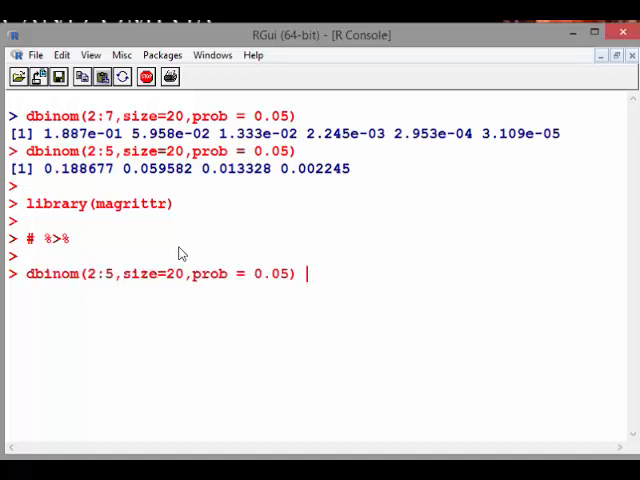
text(%>% sum()
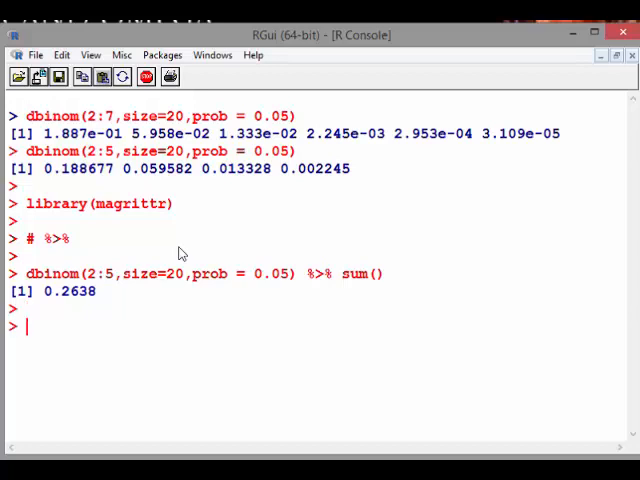
Label the result '# P(2 <= X <= 5)' and clear the console.
text(# P)
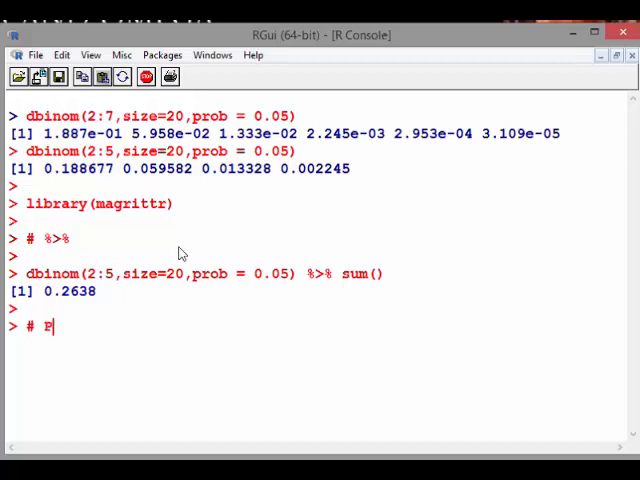
text(()
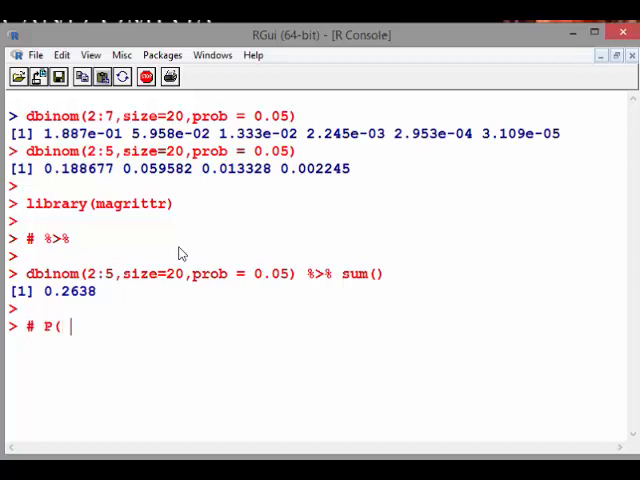
text(2 <=)
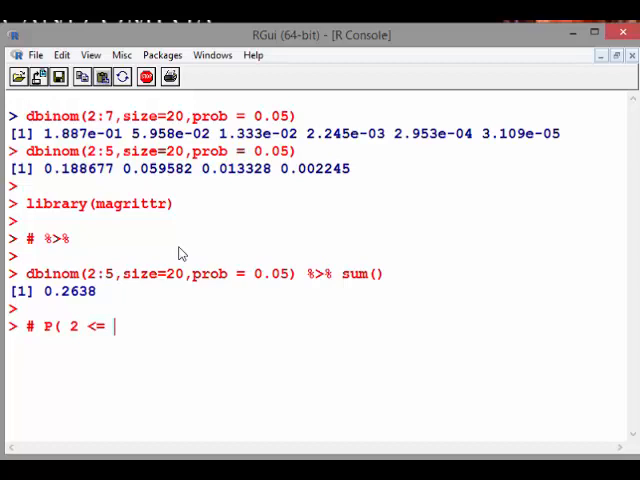
text(X)
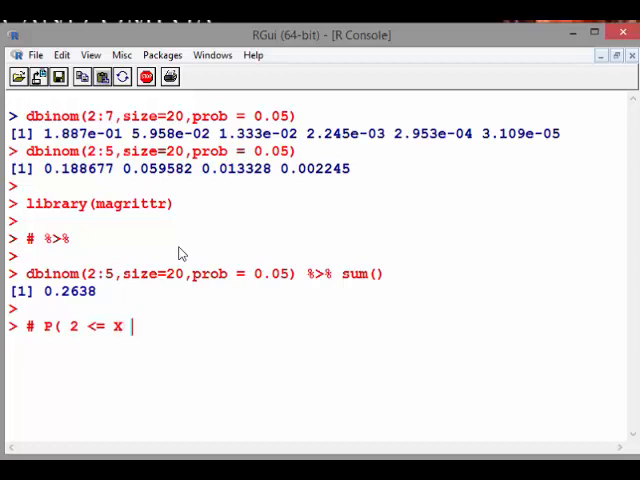
text(<= 5))
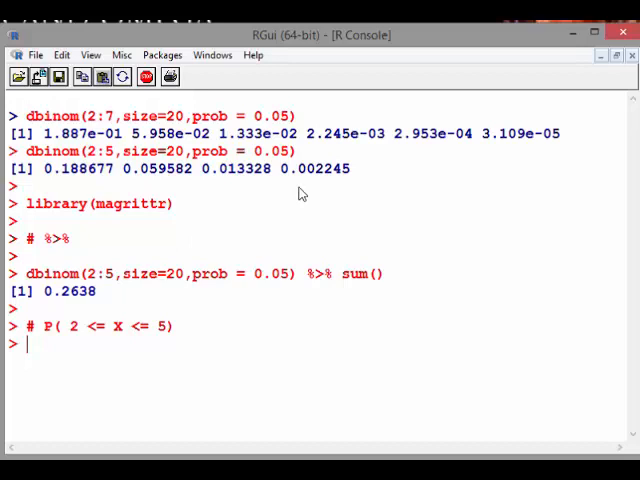
key(ctrl+l)
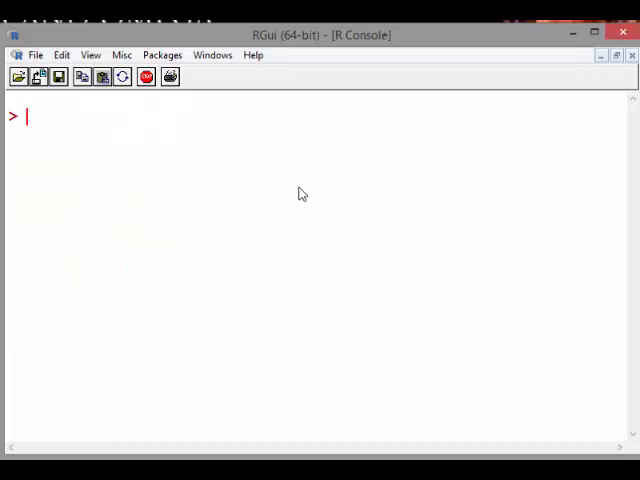
Add the comment '# P(X <= k)'.
text(#)
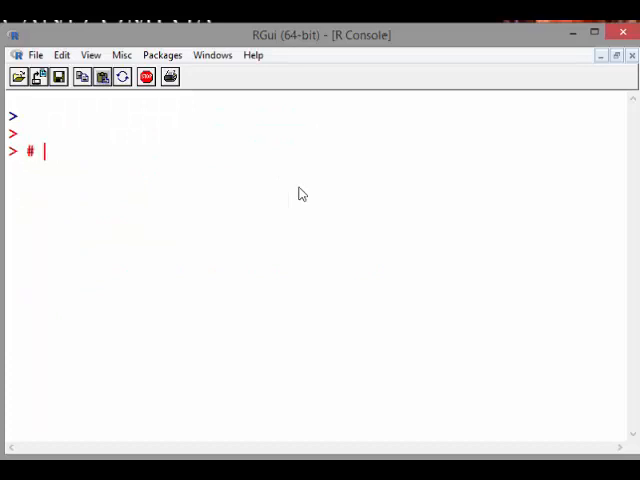
text(p()
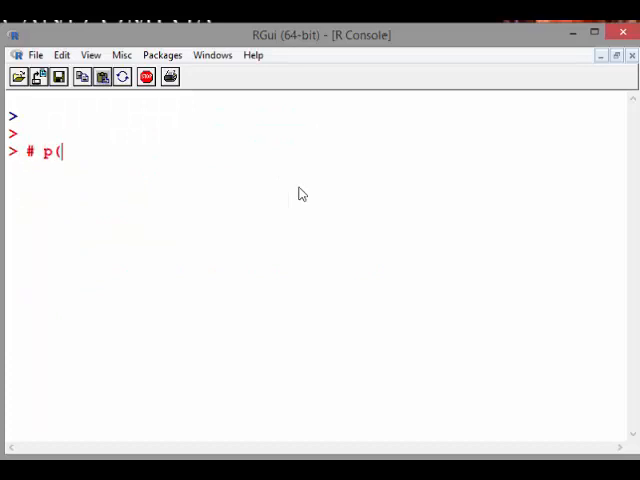
text(X)
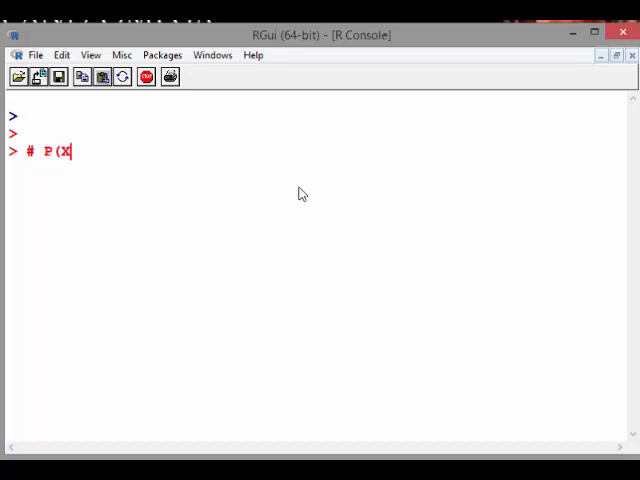
text(<= 5)
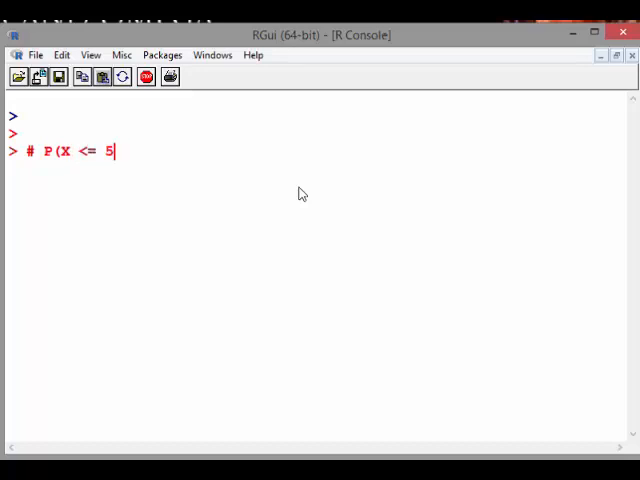
text(k))
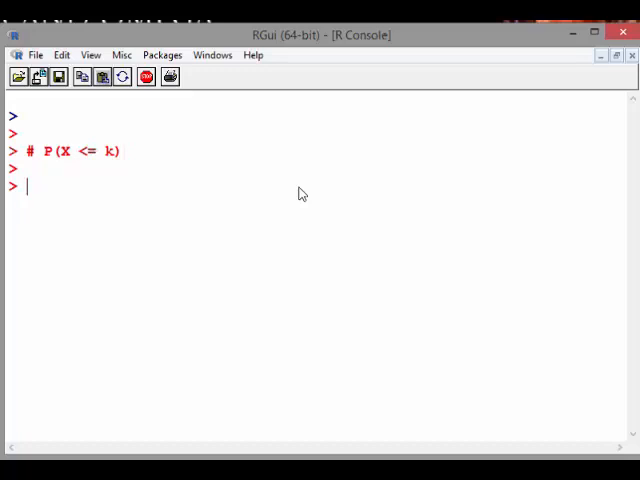
Run pbinom(5, size=20, prob=0.05), returning 0.9997.
text(#)
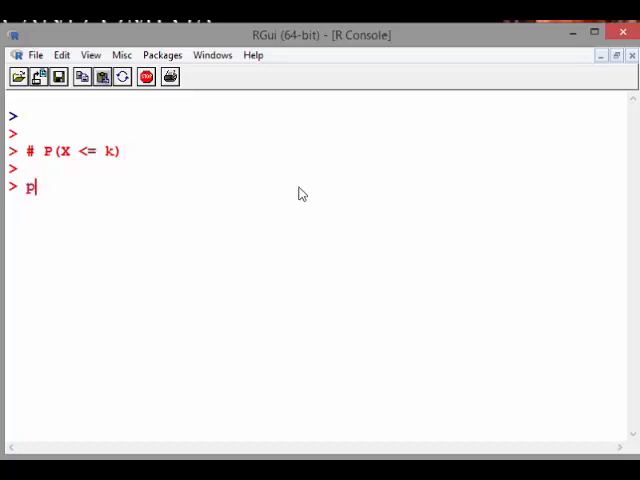
text(binom()
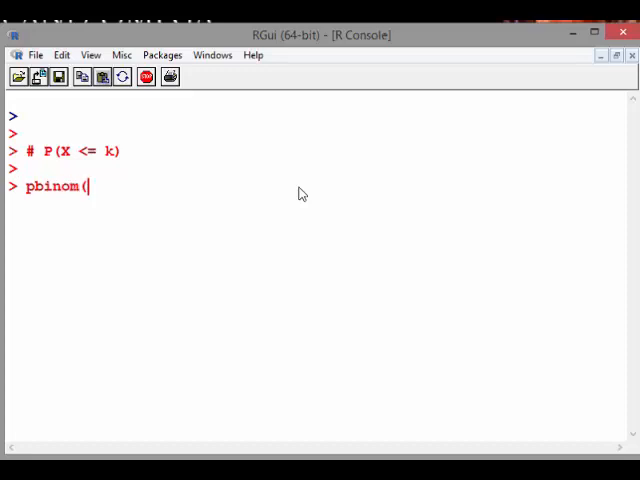
text(5)
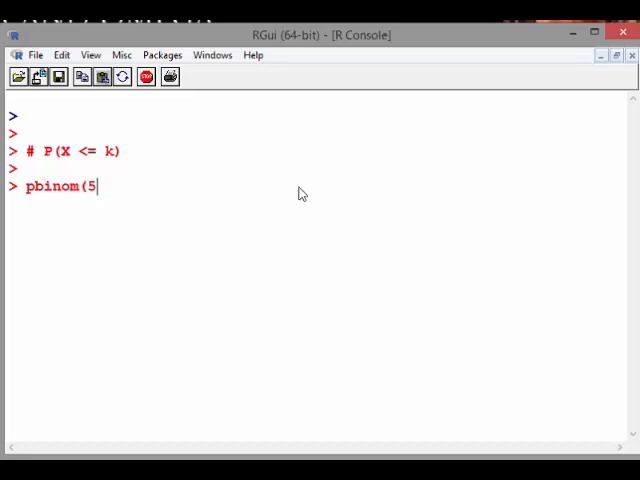
text(,size)
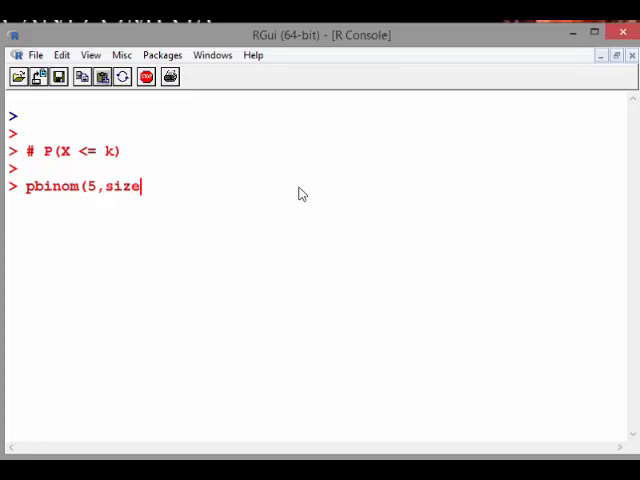
text(=20,)
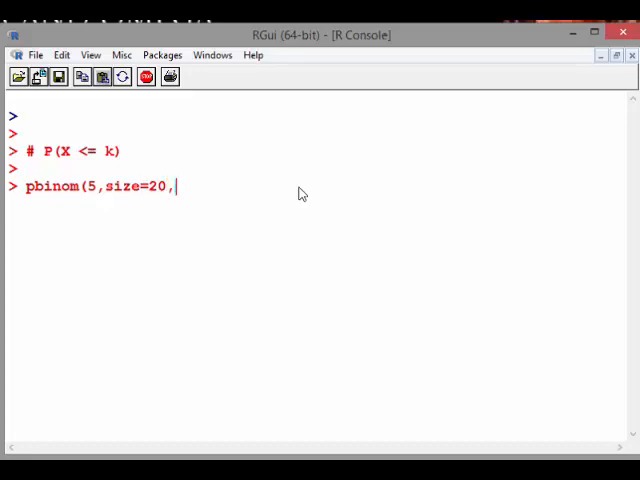
text(prob=0.05)
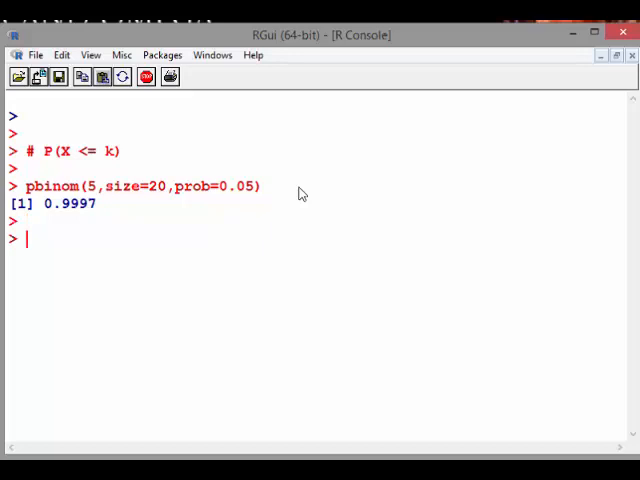
text(# P()
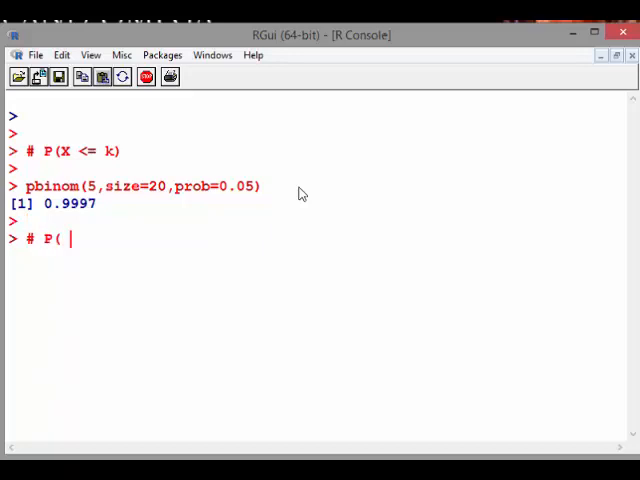
Add '# P(X >= k)' and run pbinom(5, size=20, prob=0.05, lower = FALSE), giving 0.0003293.
text(>=)
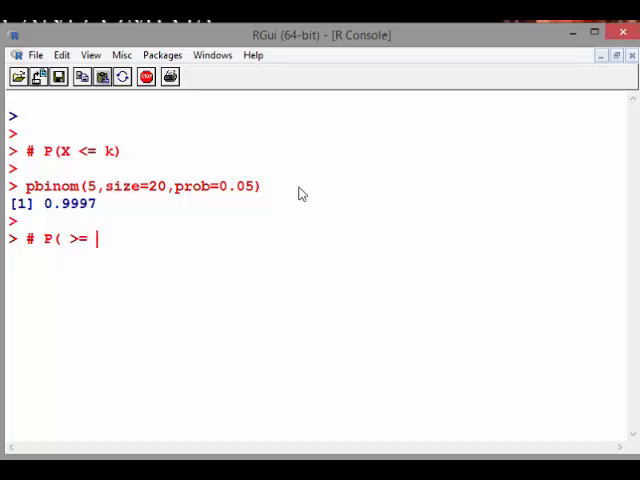
text(k))
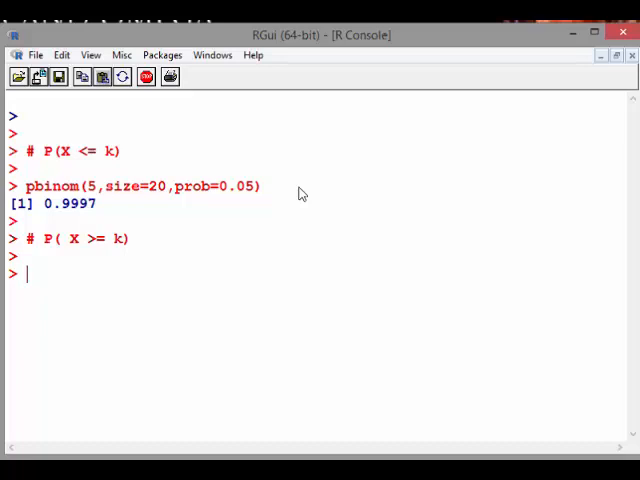
text(pbinom(5,size=20,prob=0.05))
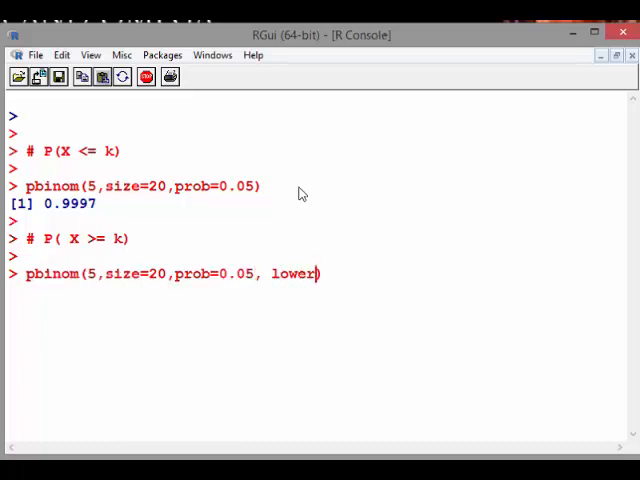
text(=)
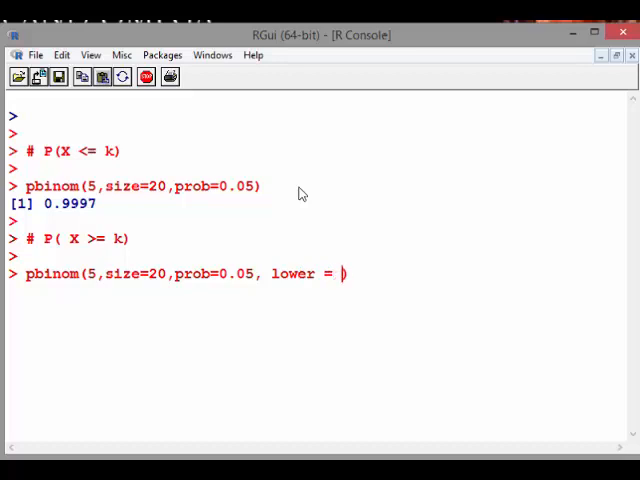
text(FALSE))
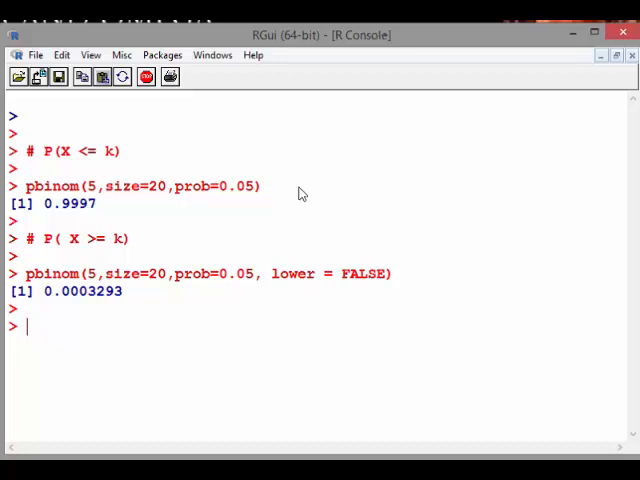
text(#)
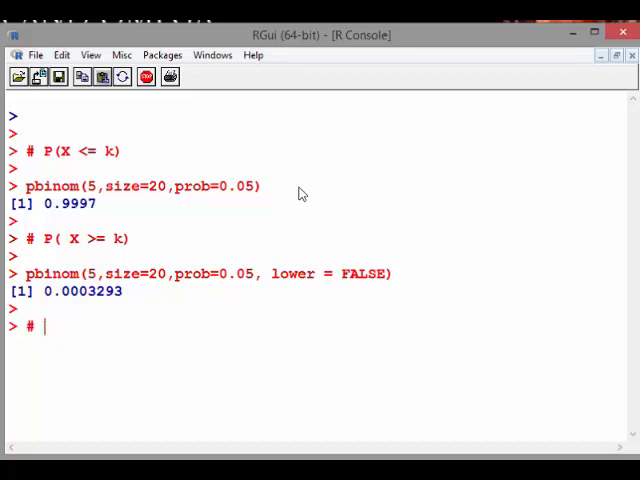
Add comments '# P(X >= 6)' and '# P(X >= 5) ?', then clear the console.
text(P(X)
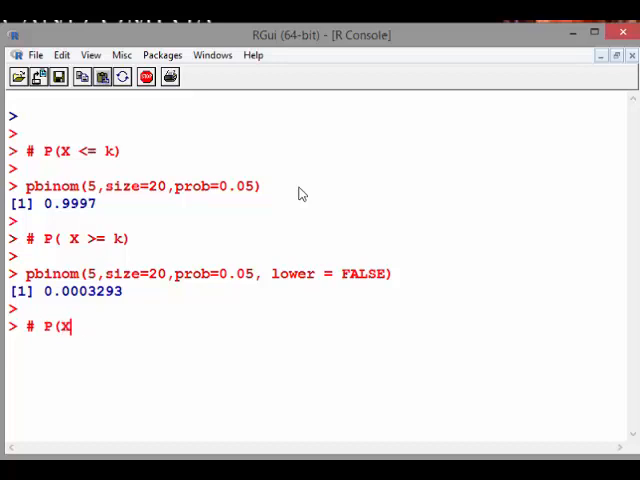
text(>=)
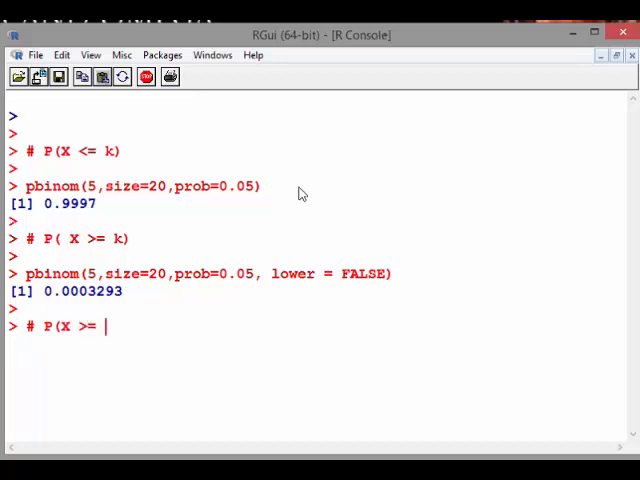
text(6))
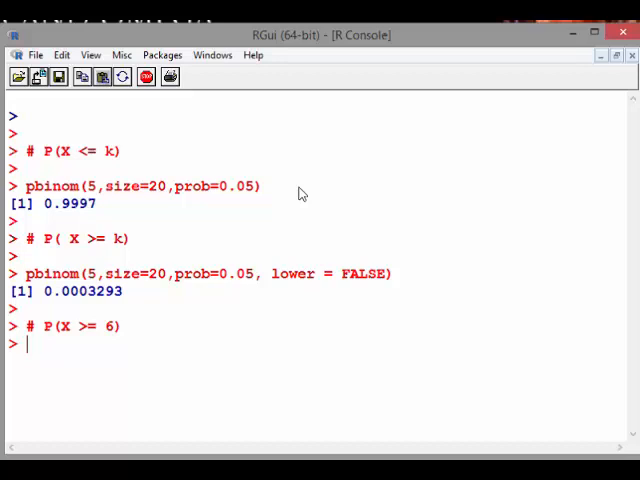
text(# P(X >= 6))
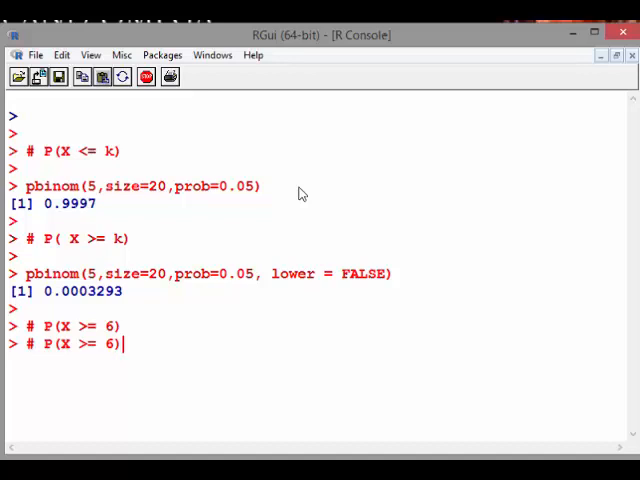
key(BackSpace)
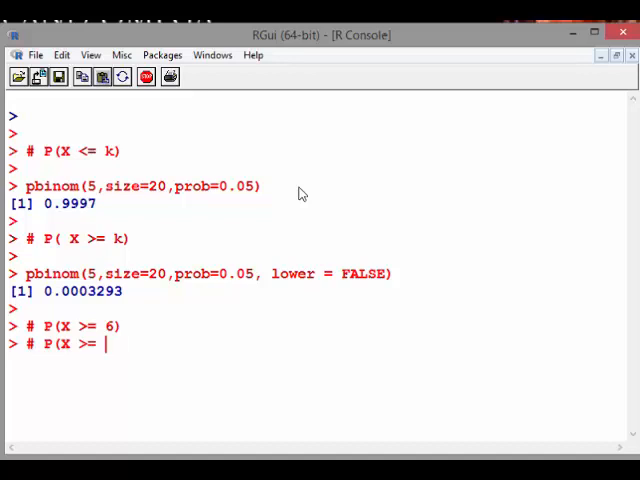
text(5) ?)
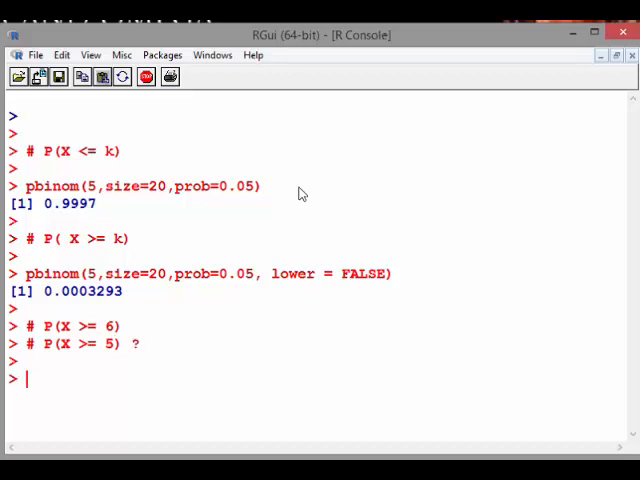
text(# P(X >= 5) ?)
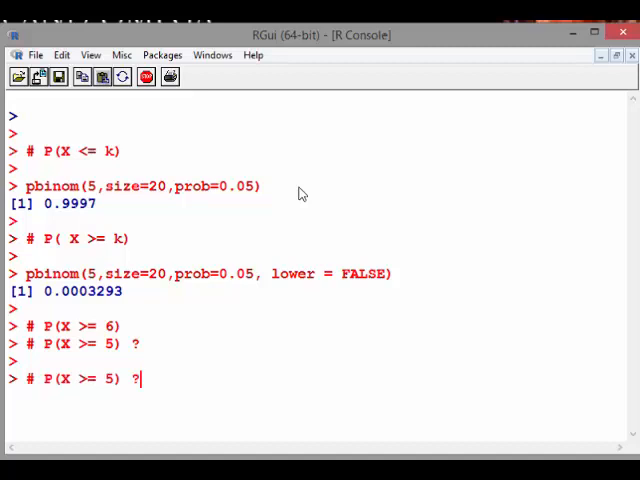
text(pbinom(5,size=20,prob=0.05, lower = FALSE))
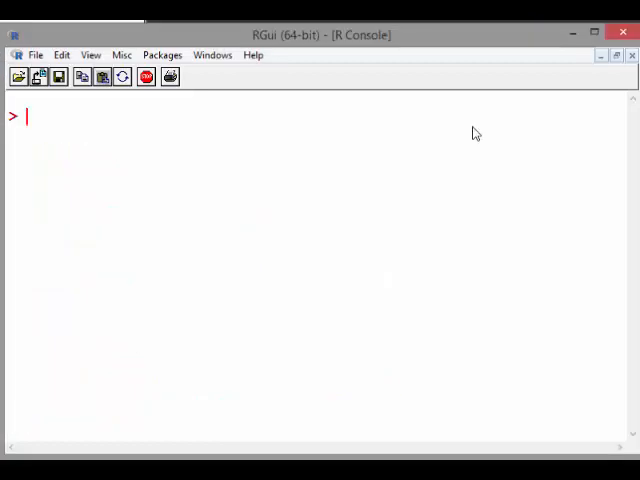
Add the comment '# inverse cumulative distribution'.
text(#)
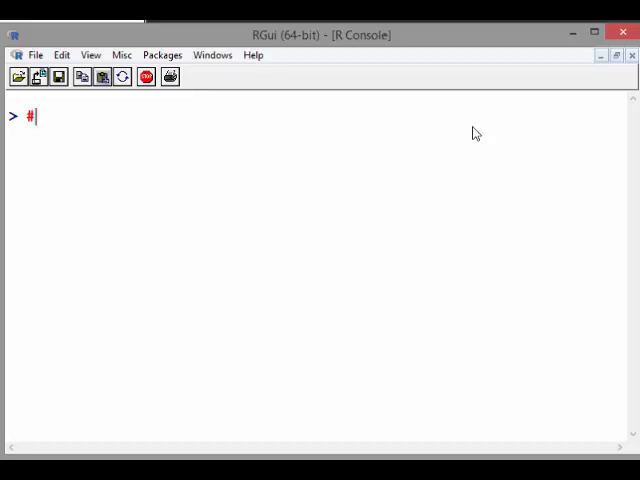
text(invers)
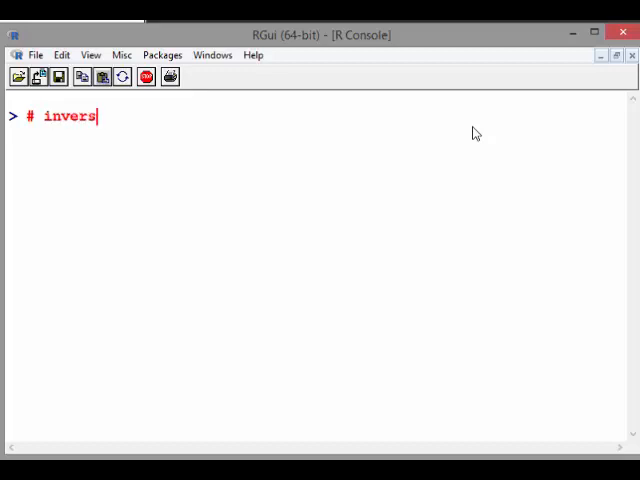
text(e cumula)
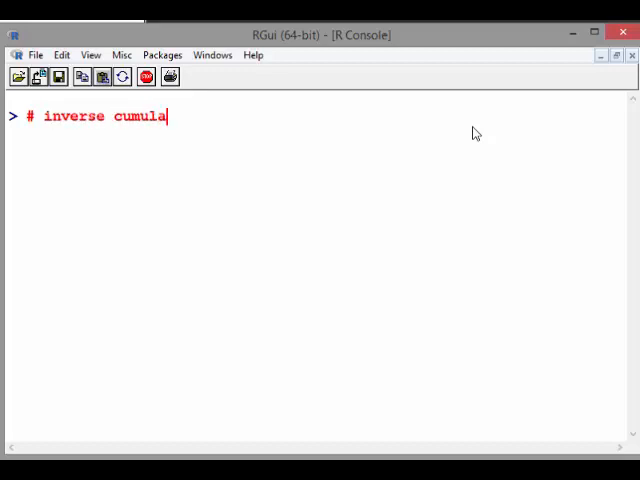
text(tive distribution)
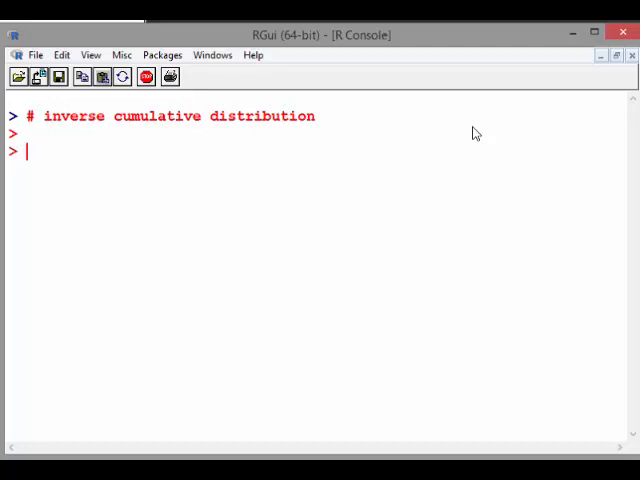
Compute qbinom(0.50, size=20, prob=0.05), then clear the console.
text(qbinom)
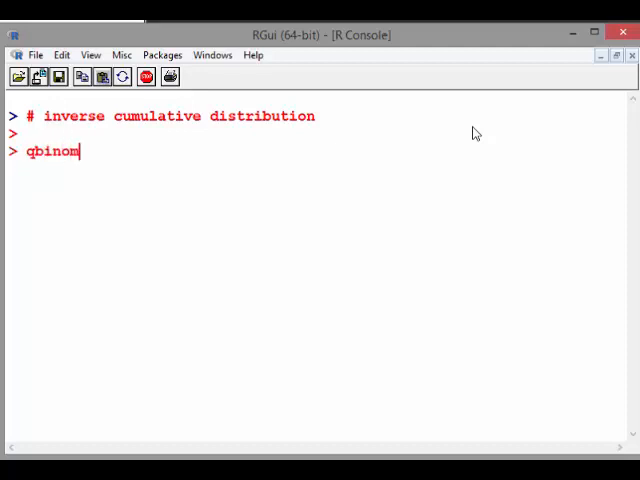
text((0.0)
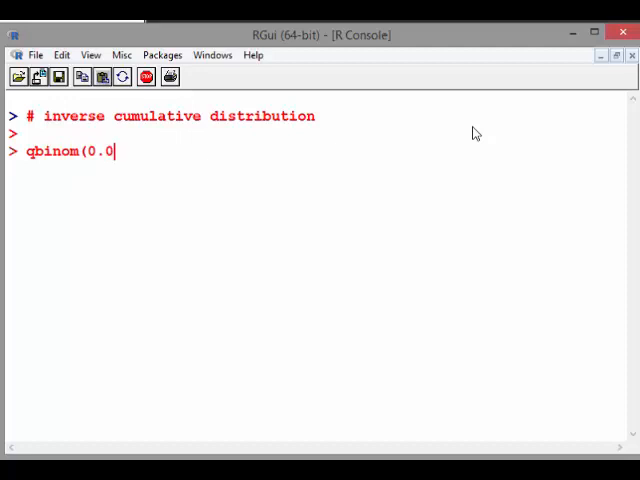
key(BackSpace)
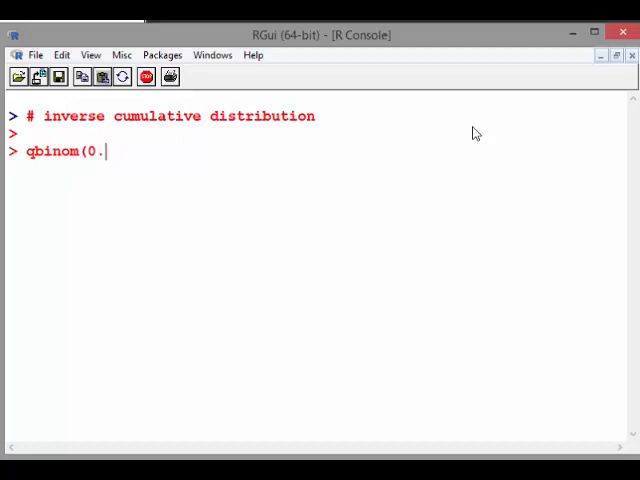
text(50)
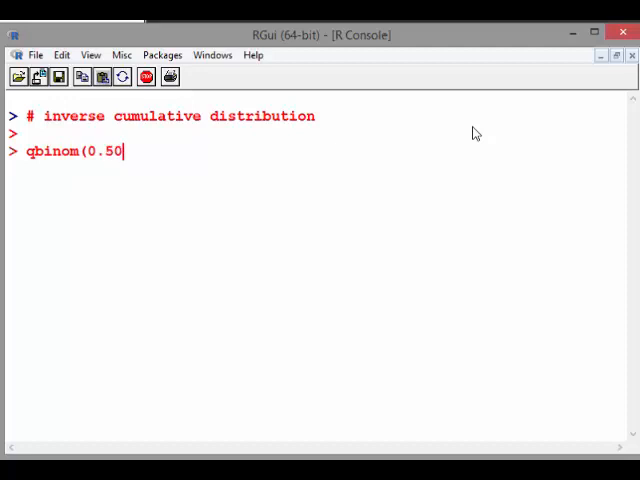
text(,)
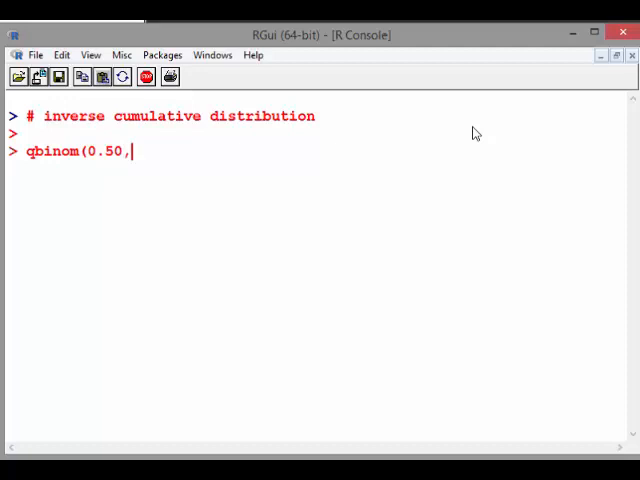
text(size=20)
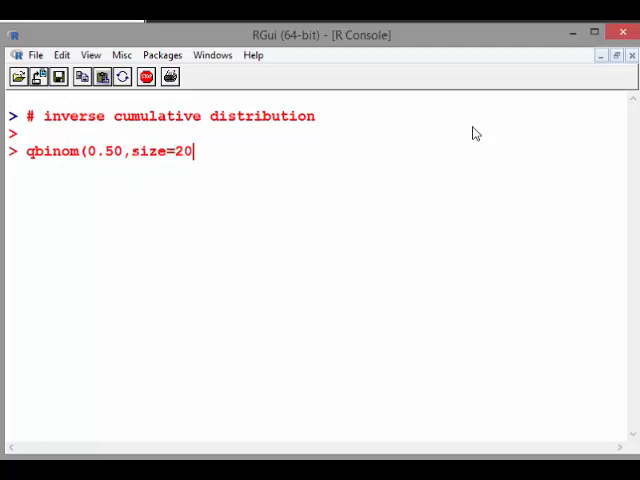
text(,prob=)
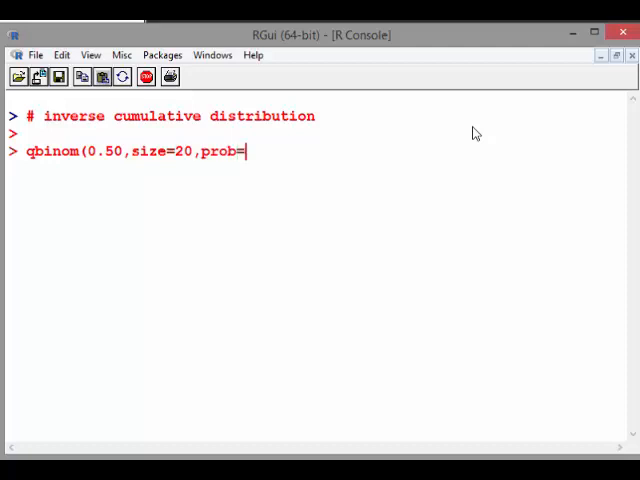
text(0.05))
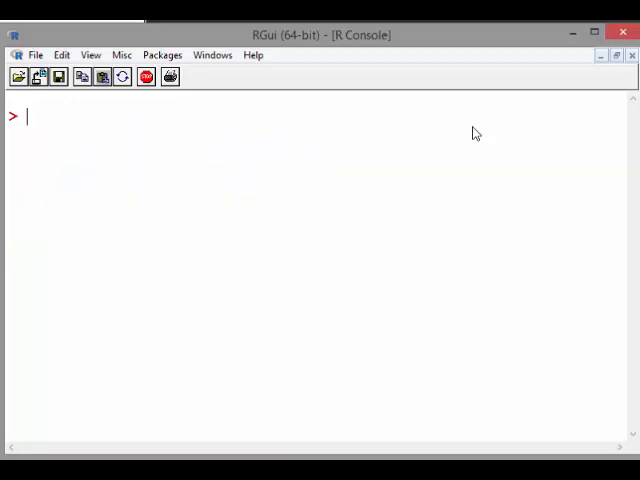
Add a '# Random Numbers' heading.
text(# Random Numbers)
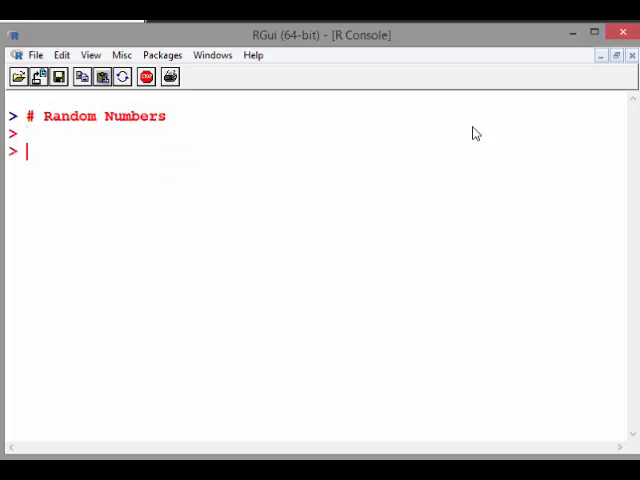
text(qbinom(0.90,size=20,prob=0.05))
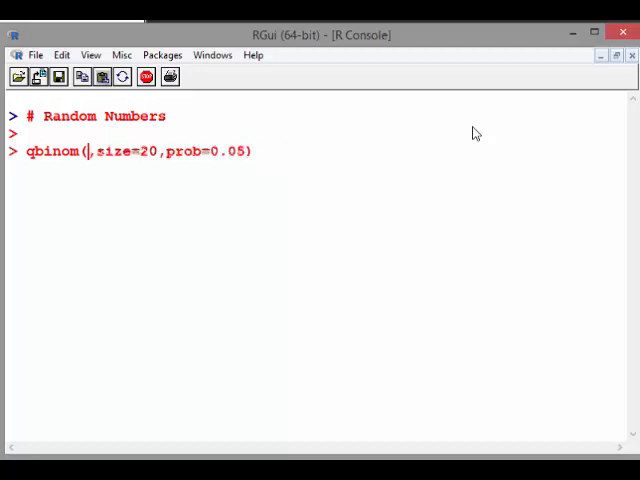
text(10)
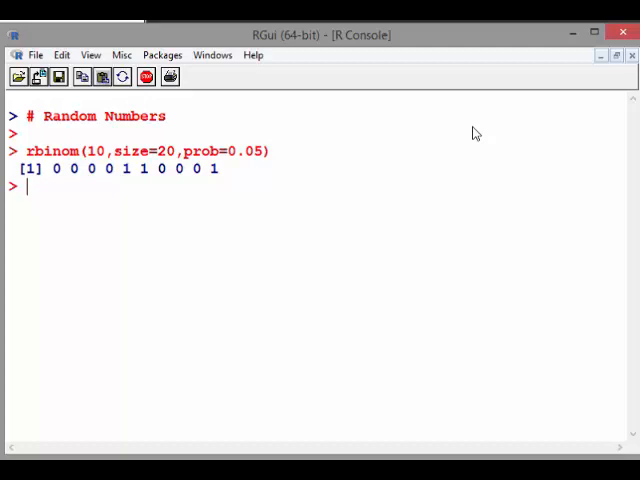
Draw ten rbinom values at prob 0.05, then repeatedly at prob 0.15.
text(rbinom(10,size=20,prob=0.05))
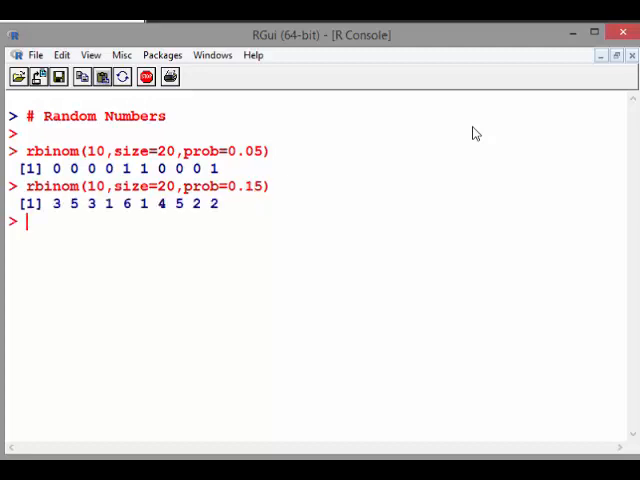
text(rbinom(10,size=20,prob=0.15))
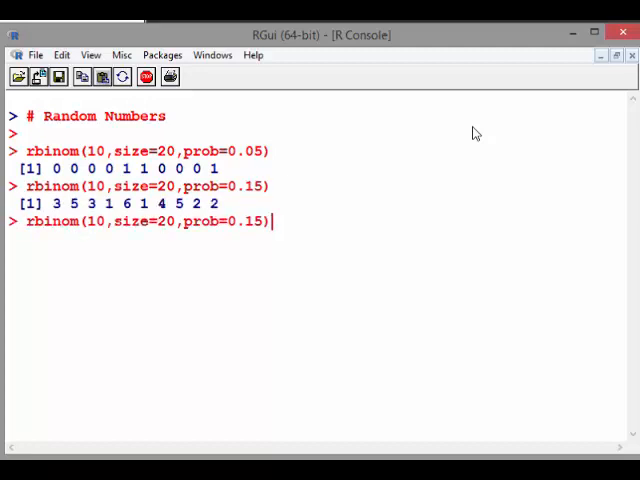
key(Return)
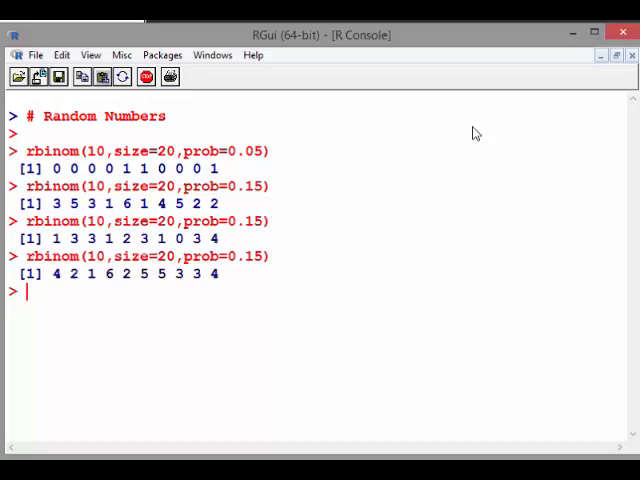
text(rbinom(10,size=20,prob=0.15))
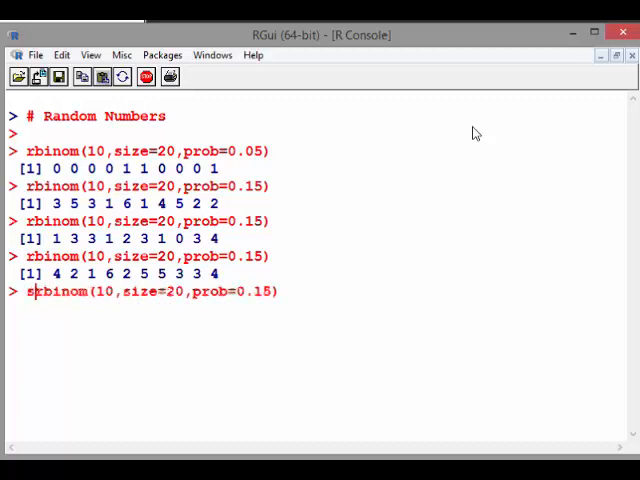
Run set.seed(1234) before rbinom twice for identical draws, and add '# set.seed()'.
text(set.seed))
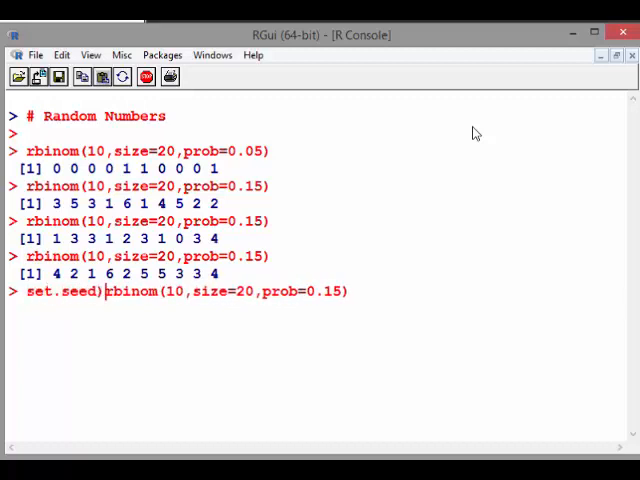
text((1234)
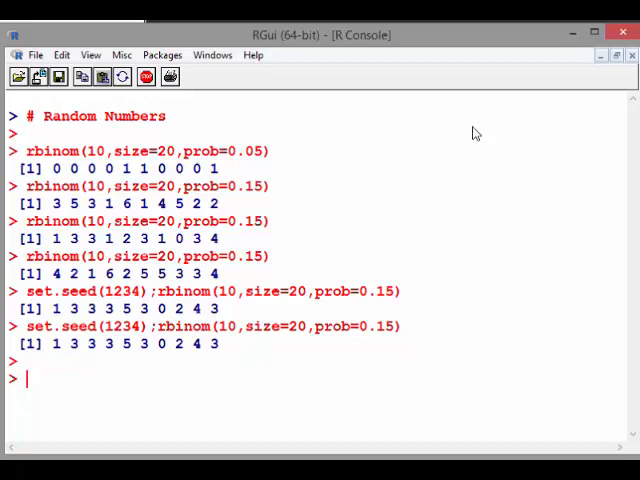
text(# se)
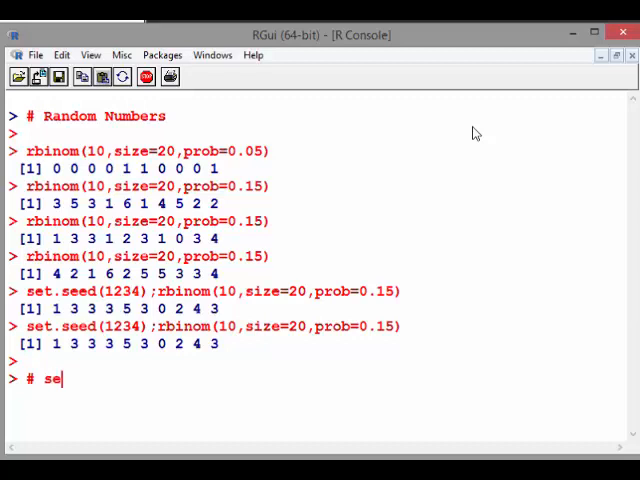
text(t.seed)
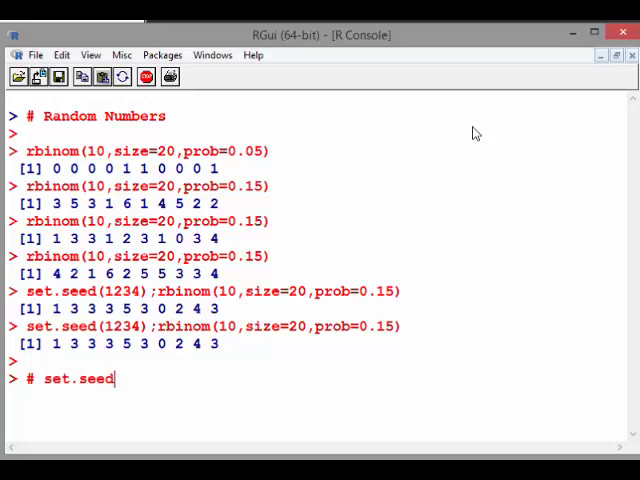
text(())
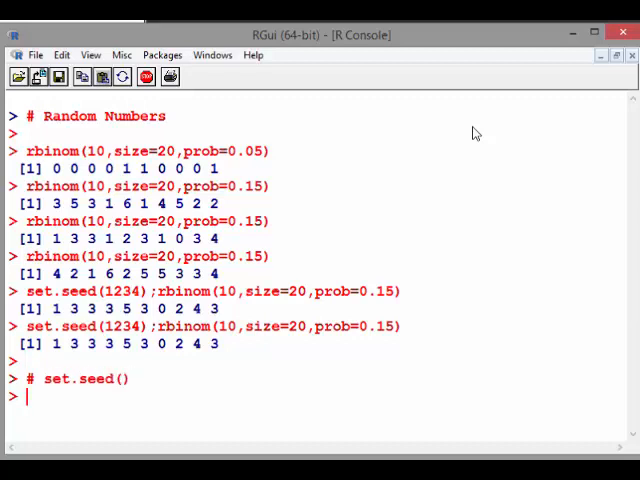